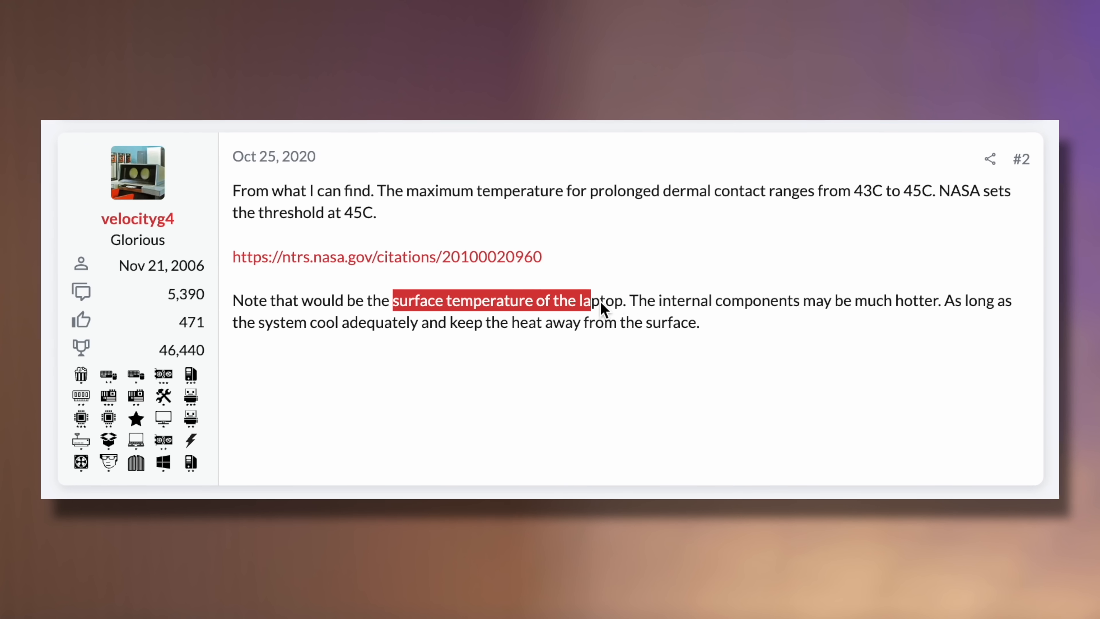
- Select the sentence "The internal components may be much hotter" in the forum reply
left_click_drag(632, 300, 926, 300)
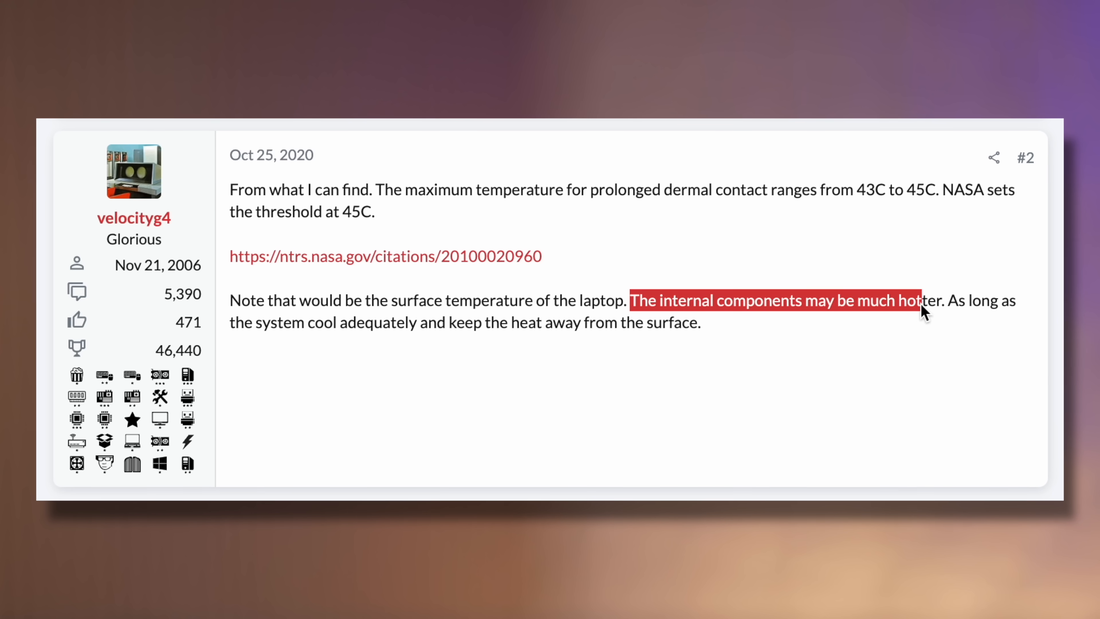